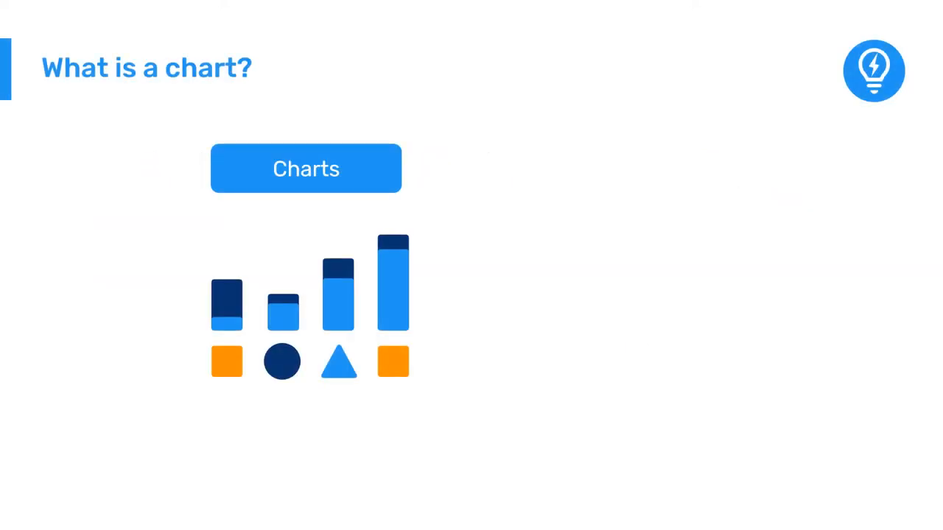
Advance past the 'What is a chart?' slide to the COVID-19 Surveillance dashboard
click(305, 168)
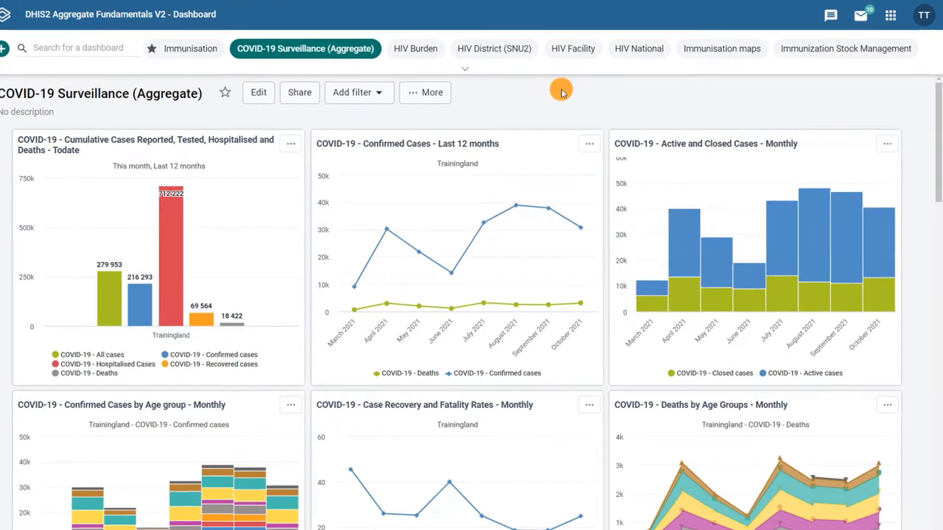
click(890, 15)
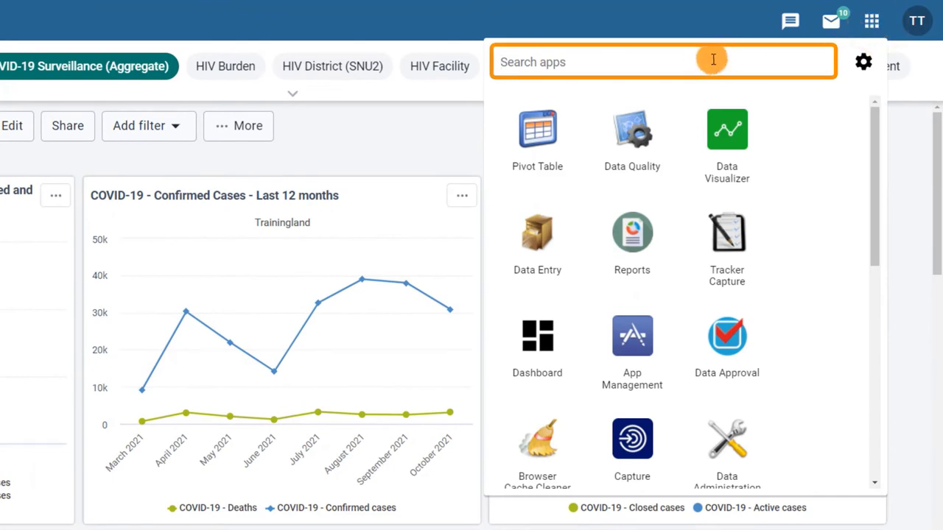
text(Data Vi)
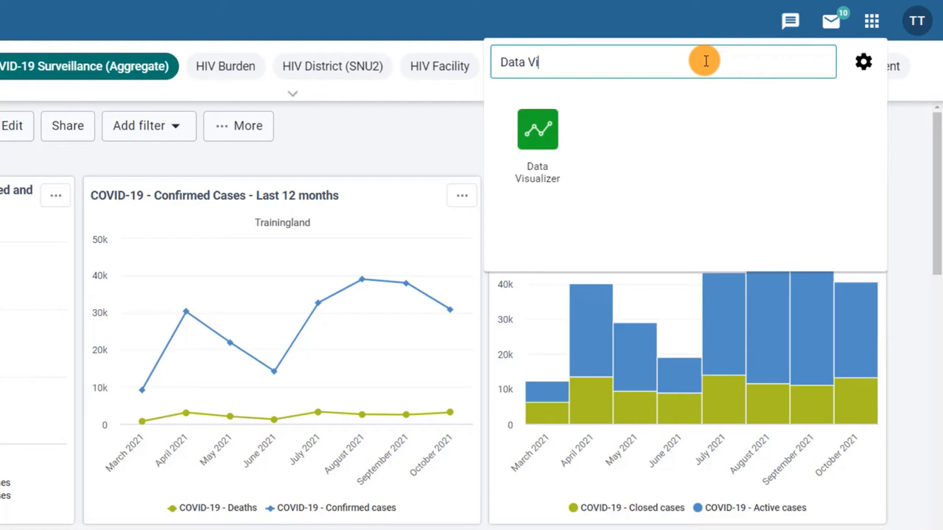
mouse_move(537, 140)
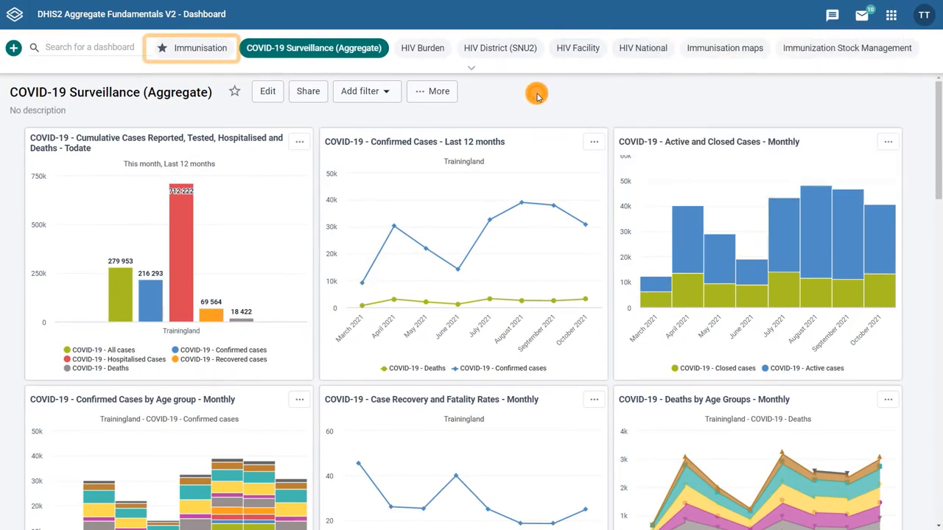
Open the Immunisation dashboard's 'EPI - AEFI cases - last 12 months' chart in Data Visualizer
click(199, 48)
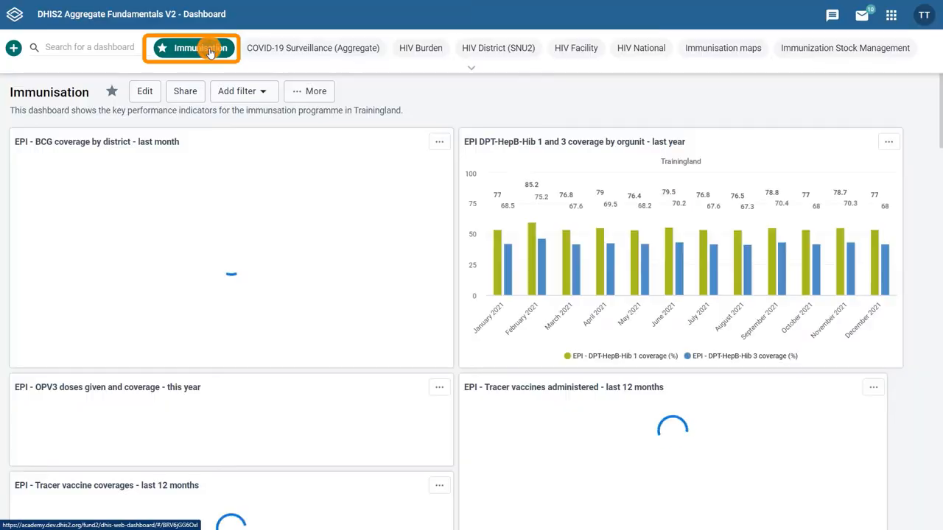
scroll(down, 3)
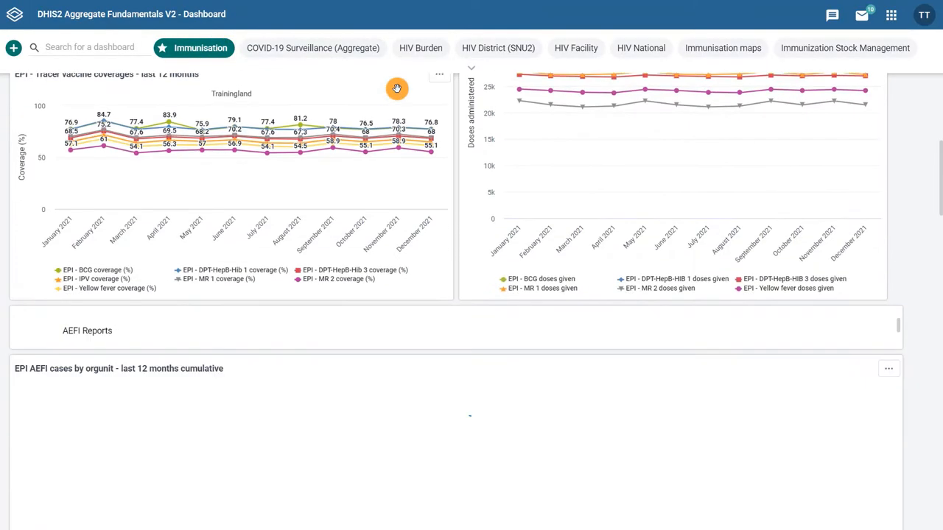
scroll(down, 3)
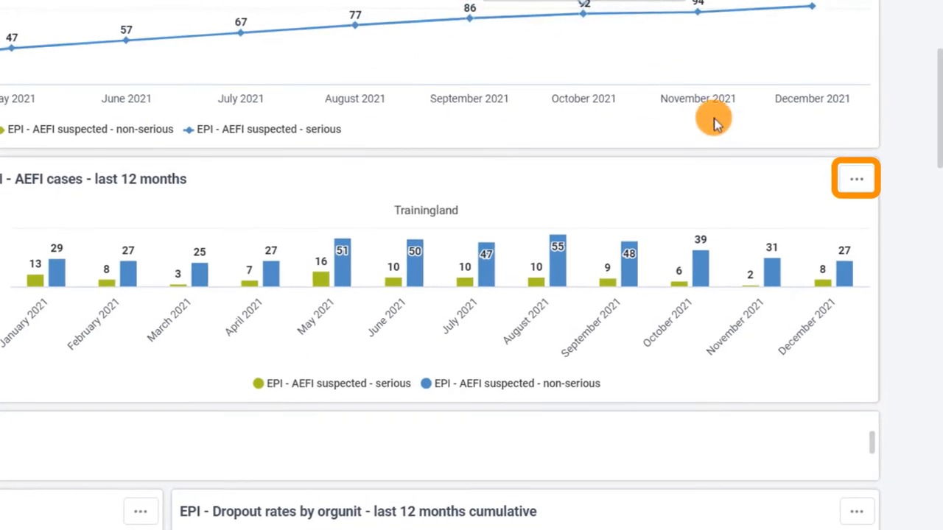
click(855, 178)
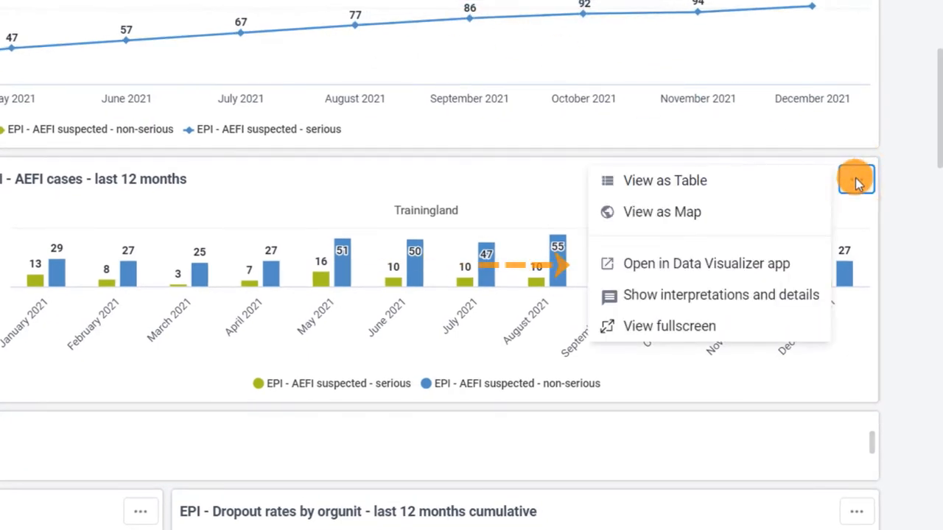
click(705, 263)
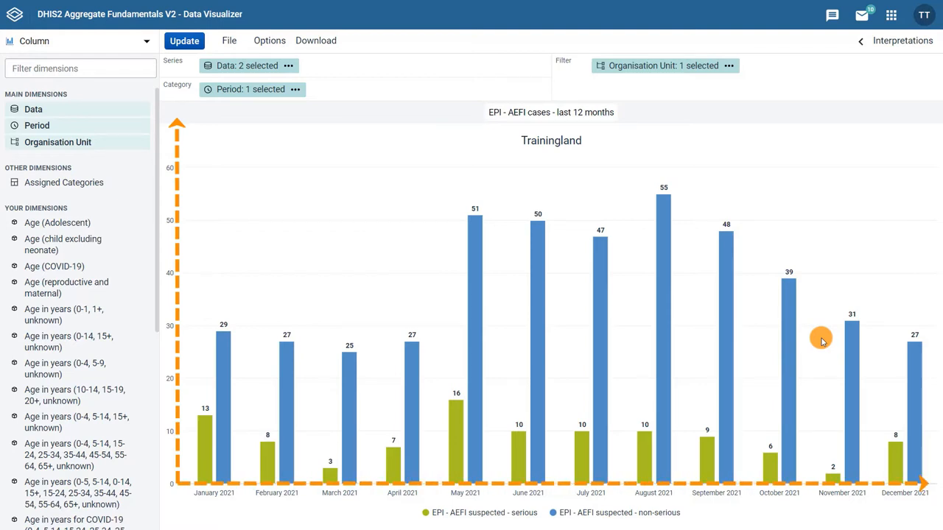
Switch the AEFI cases visualization type from Column to Bar
click(662, 65)
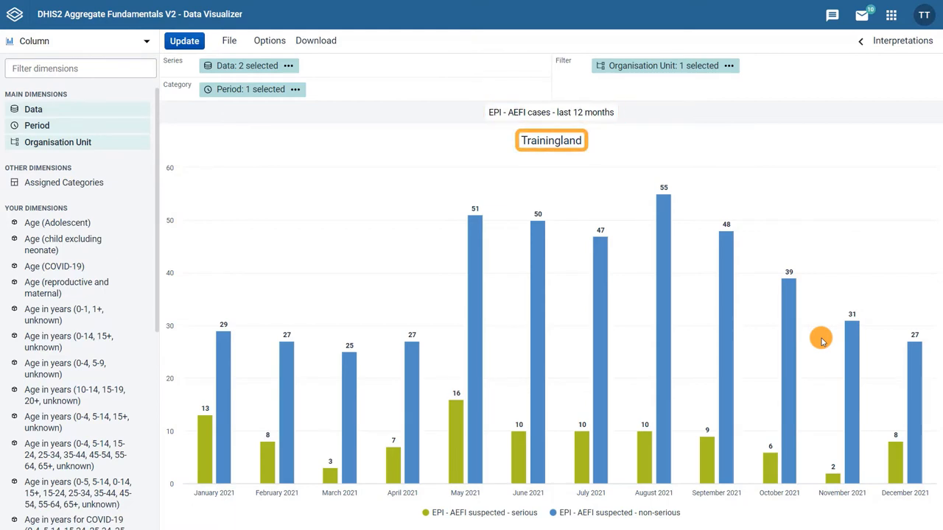
click(551, 140)
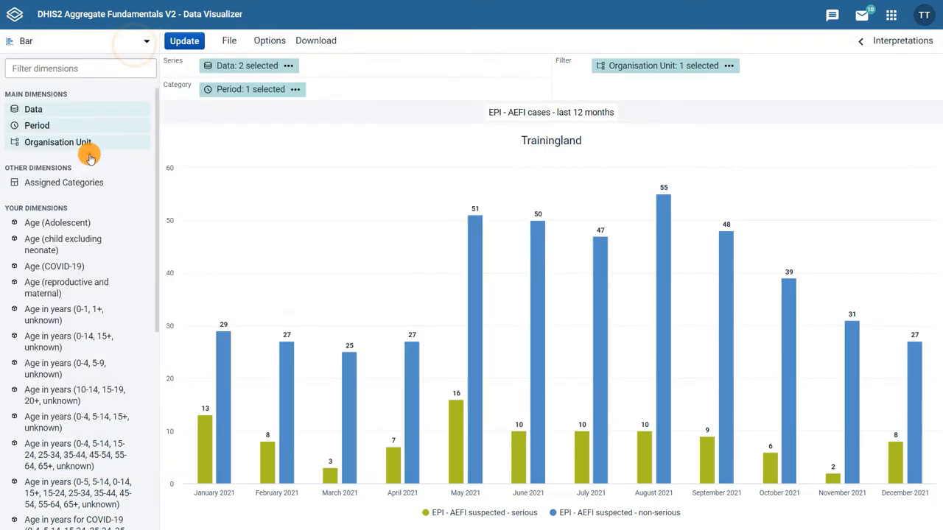
Update the AEFI cases chart so it renders as horizontal bars
click(184, 40)
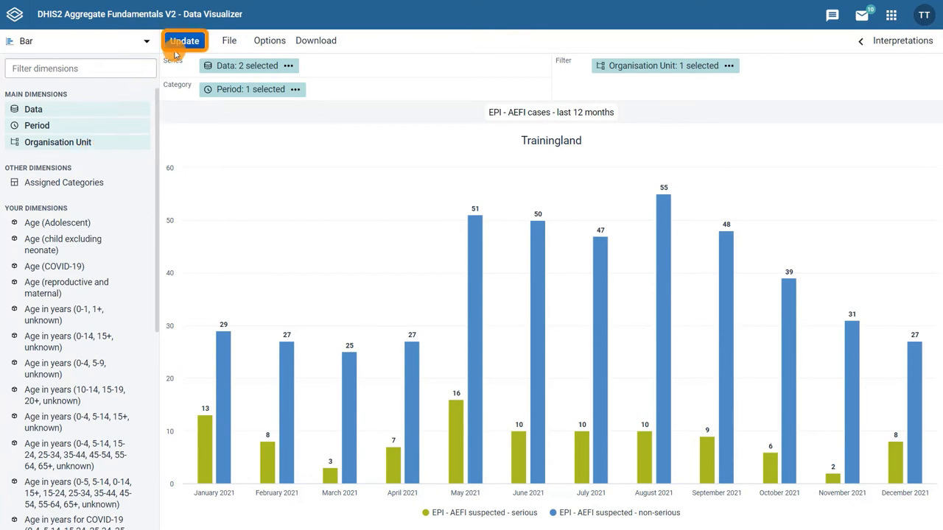
click(184, 41)
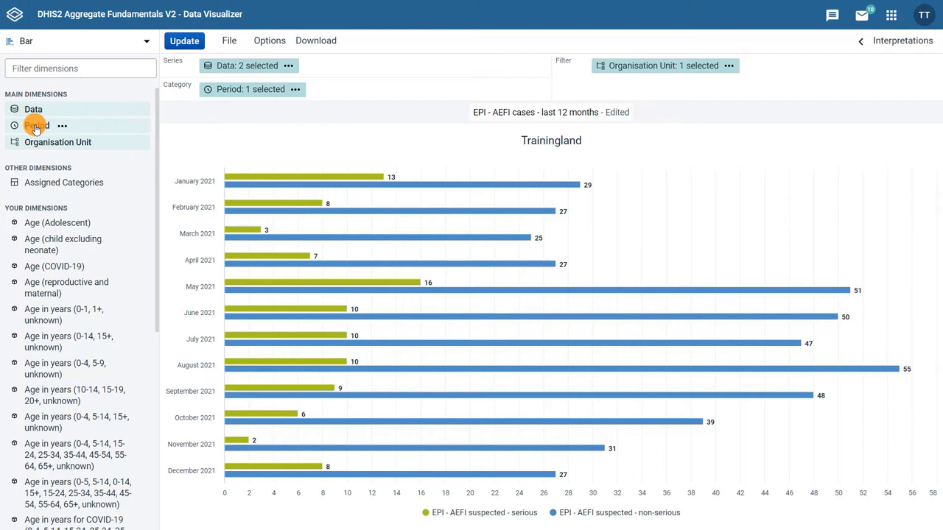
Replace the Last 12 months period with Last 6 months and apply it
click(37, 125)
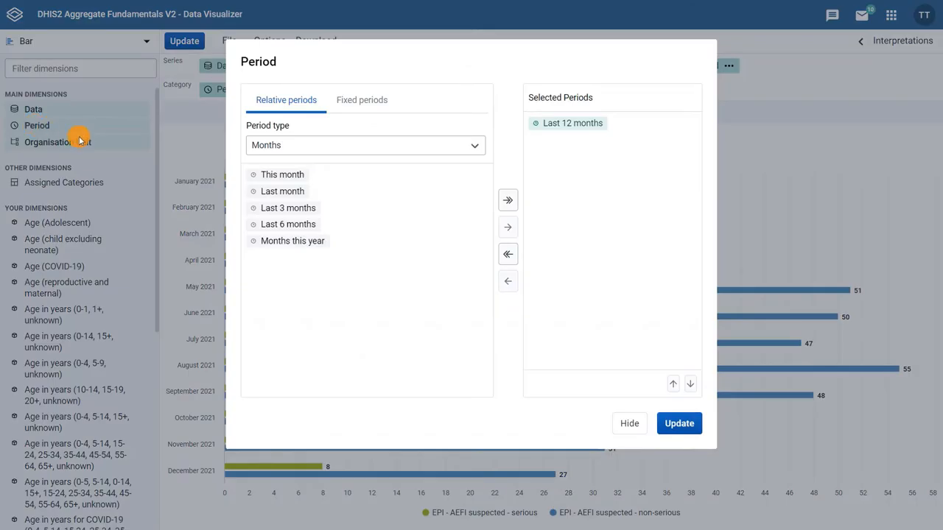
click(508, 254)
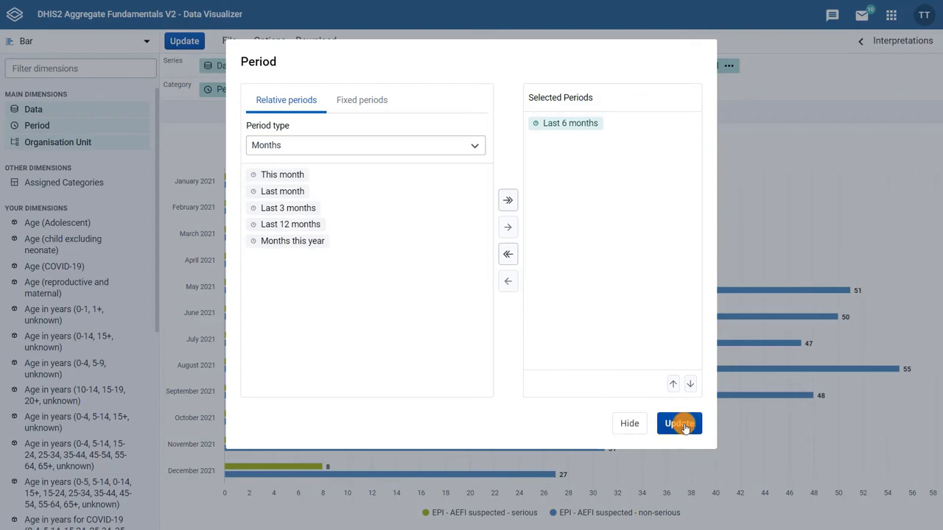
click(679, 423)
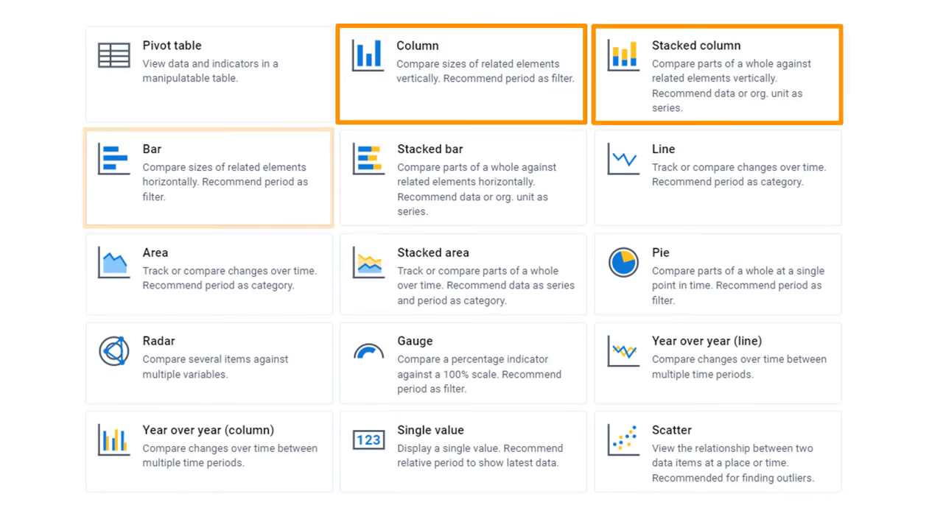
Swap the layout so Period is the series and Data is the category
click(462, 176)
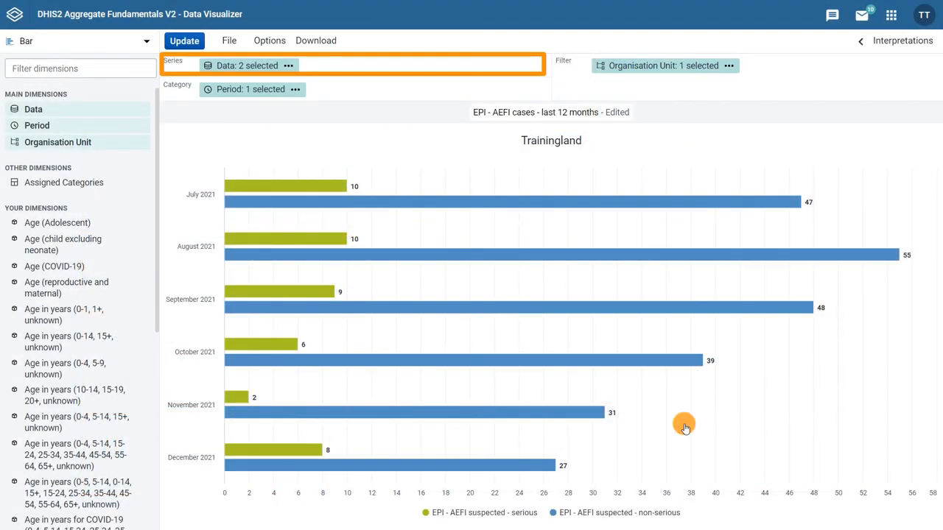
click(251, 90)
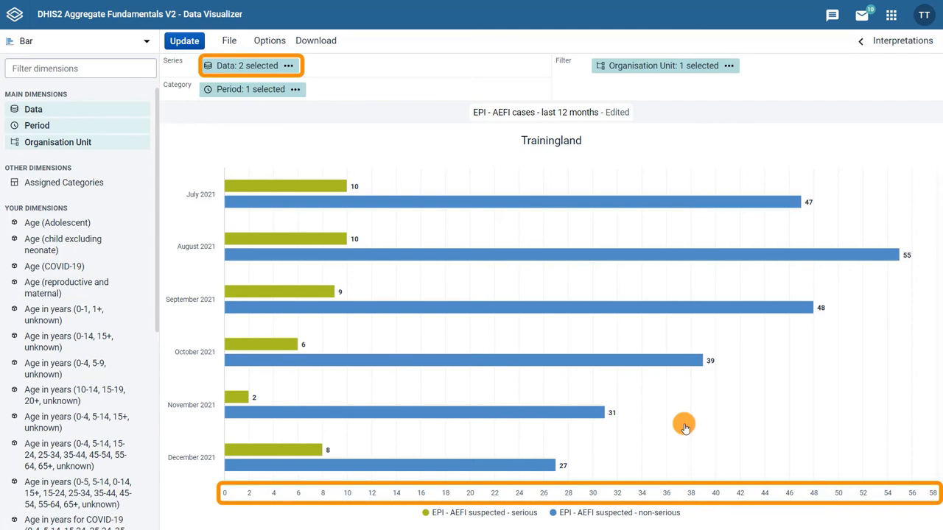
click(250, 89)
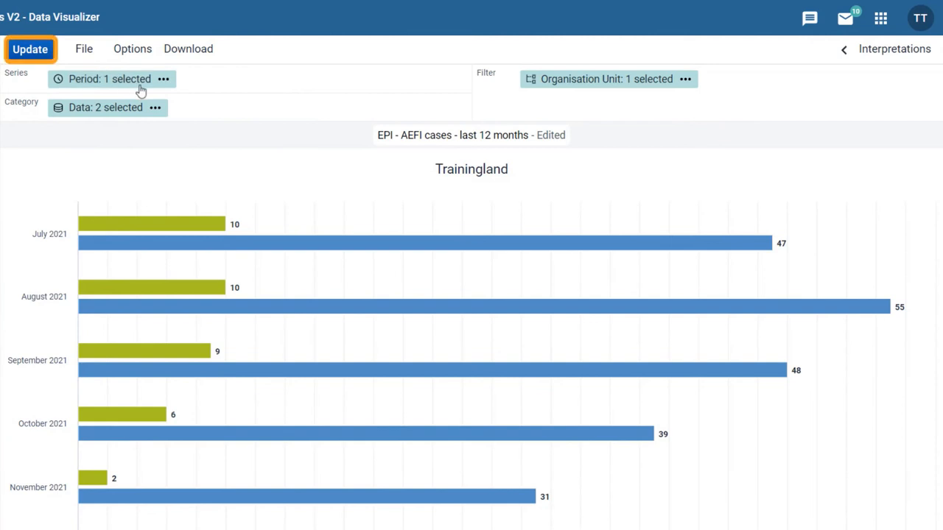
Redraw the bar chart grouped by serious and non-serious AEFI, July–December 2021 as series
click(30, 49)
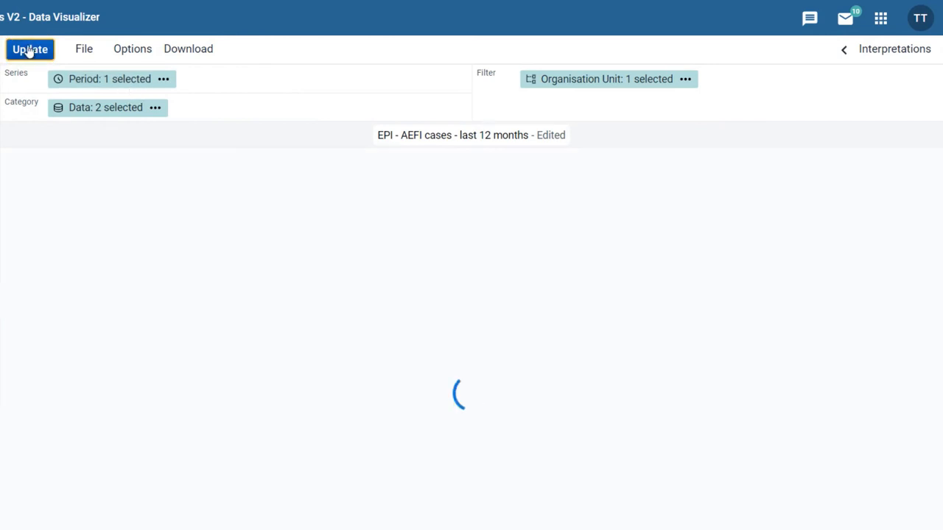
click(30, 48)
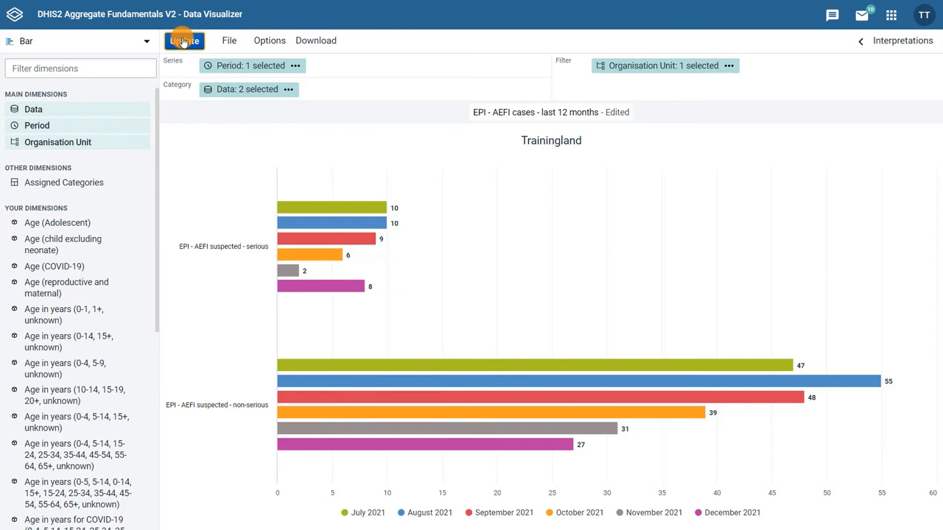
mouse_move(269, 40)
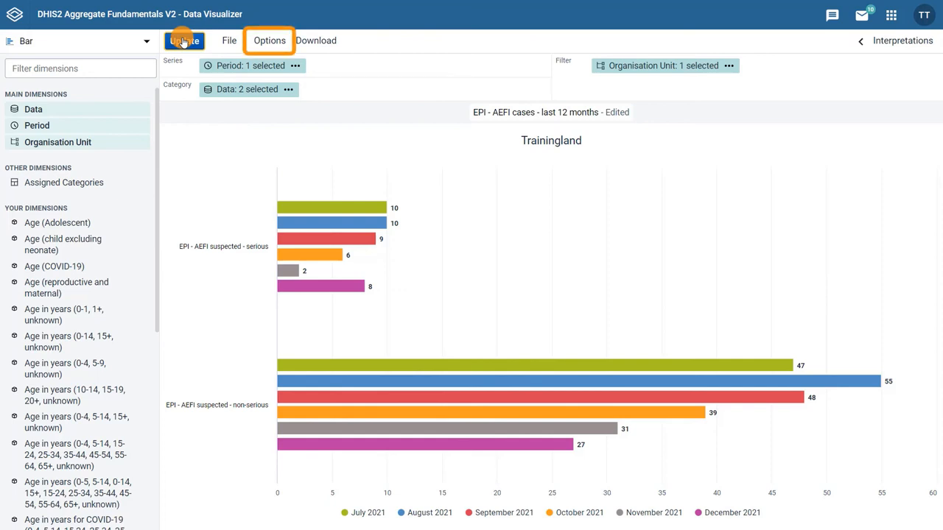
Show the Axes settings in the chart Options dialog
click(268, 40)
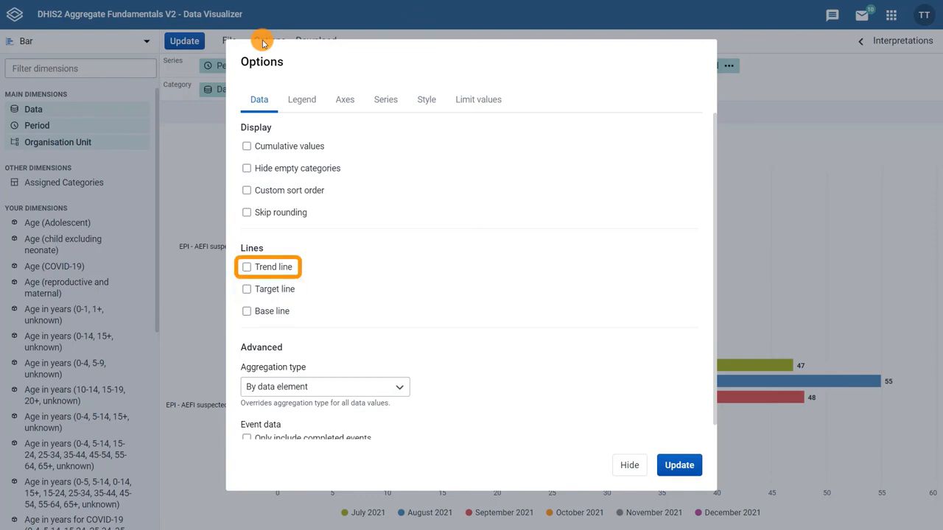
click(345, 99)
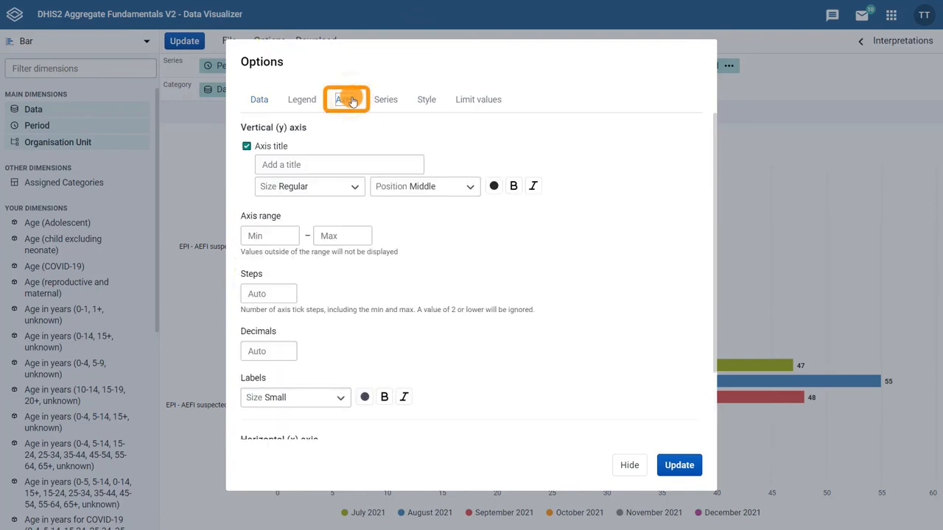
Make the horizontal (x) axis labels Regular size, bold and red
click(344, 99)
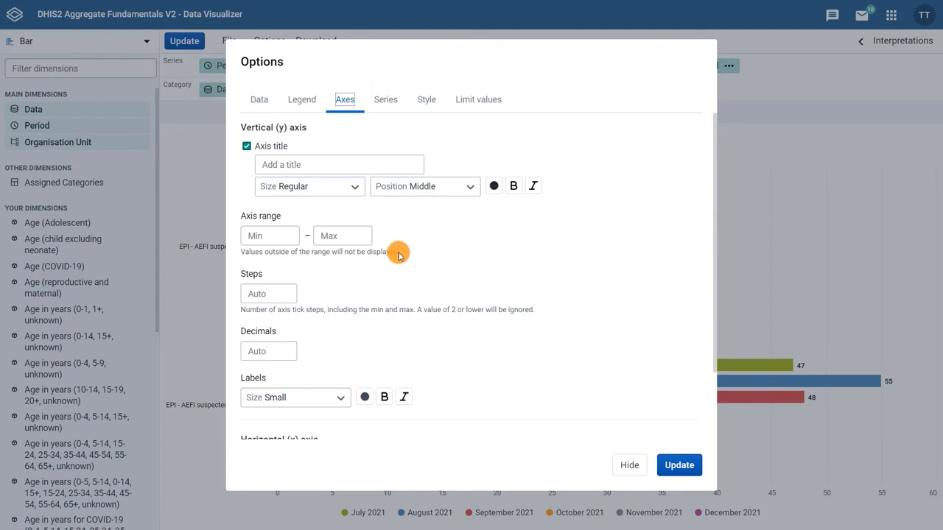
scroll(down, 3)
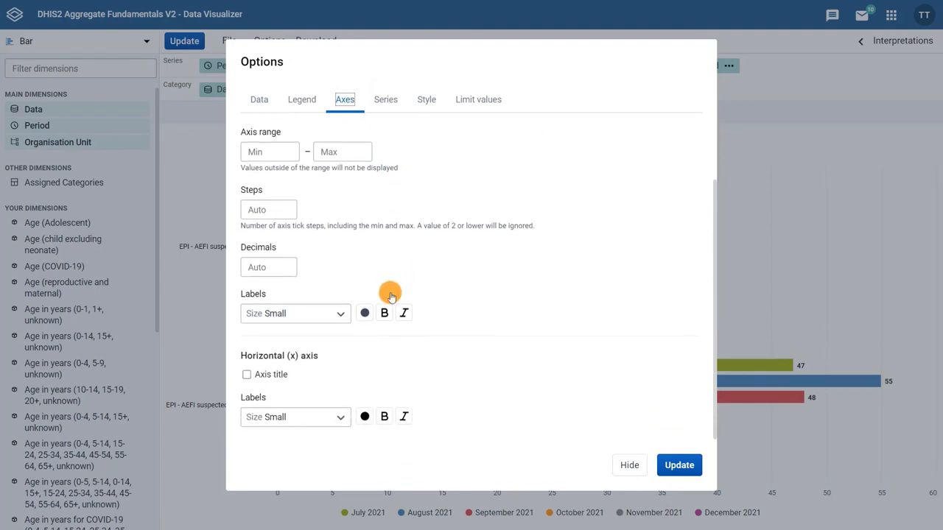
click(294, 416)
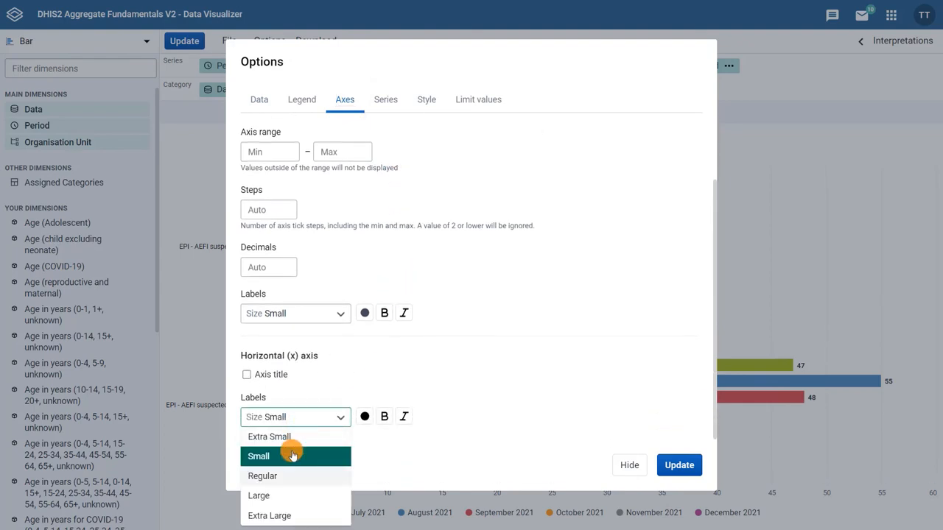
click(262, 475)
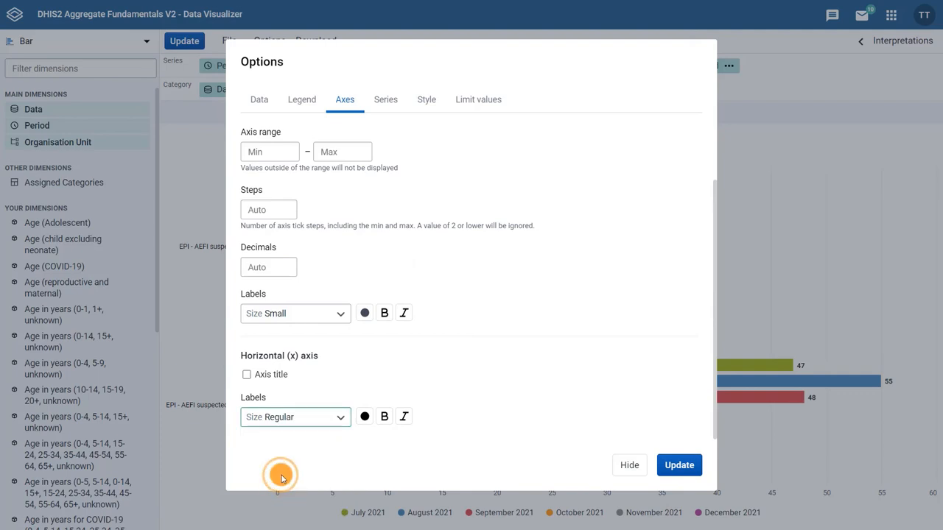
click(364, 416)
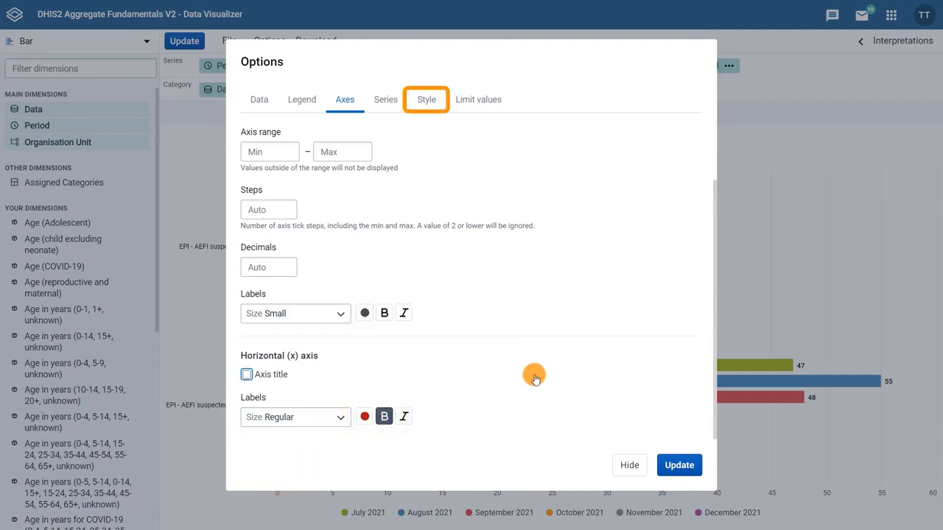
click(386, 100)
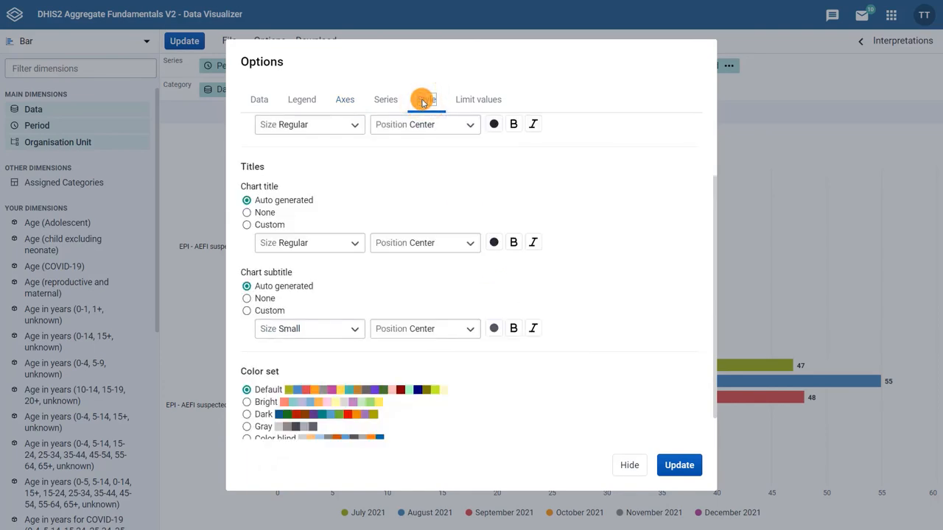
Apply the Bright colour set to the AEFI bar chart
click(246, 401)
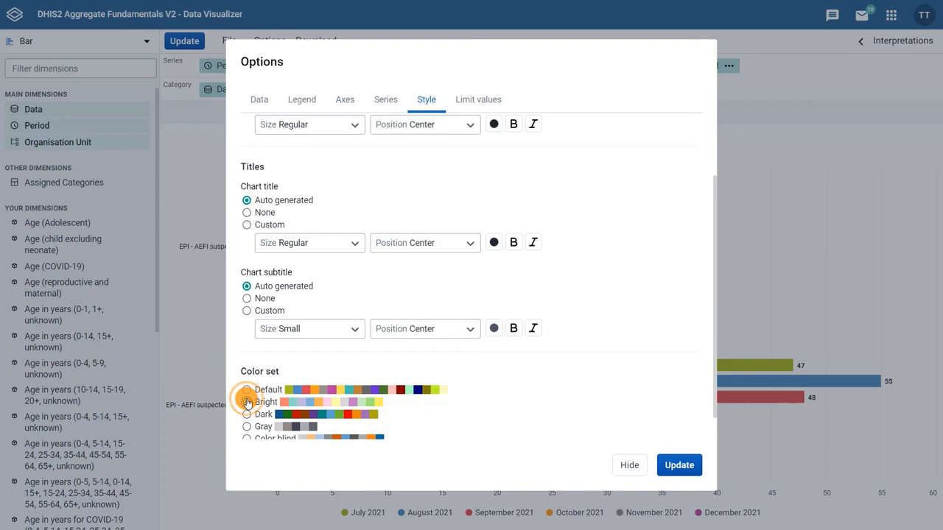
click(247, 402)
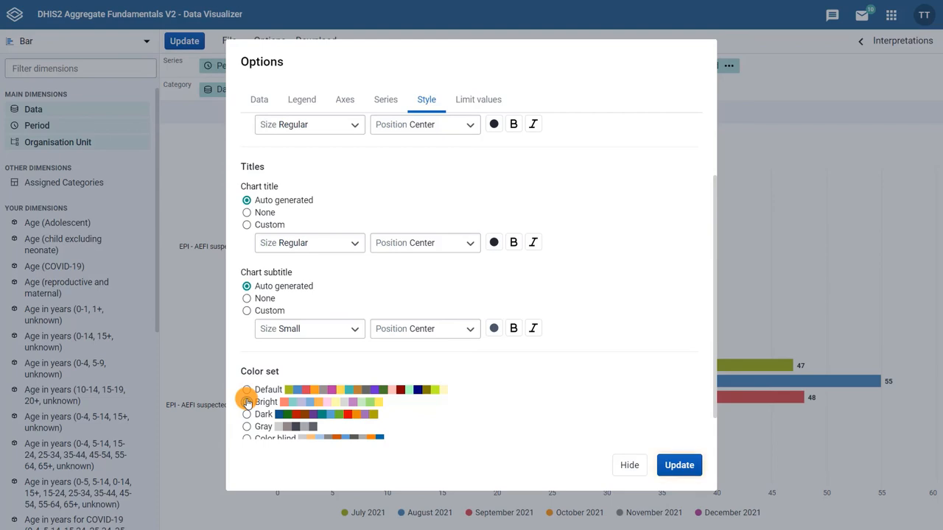
click(246, 402)
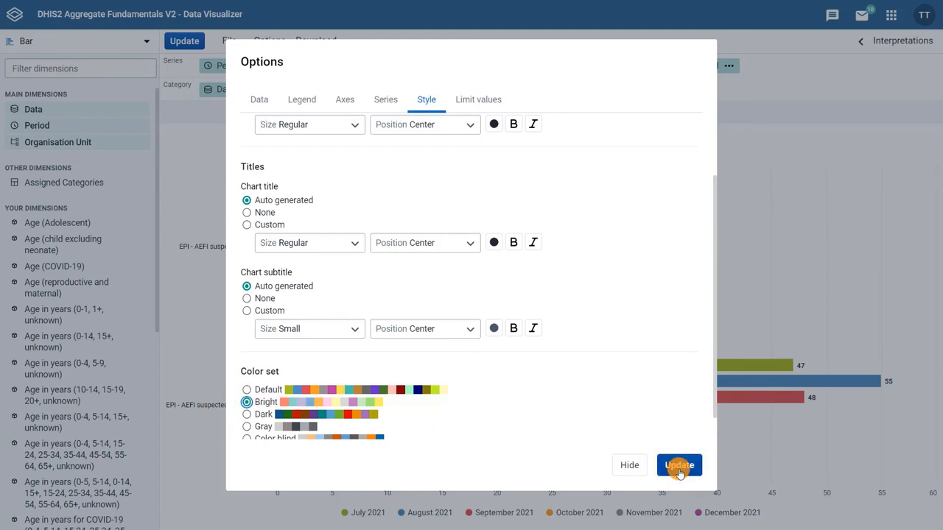
click(678, 465)
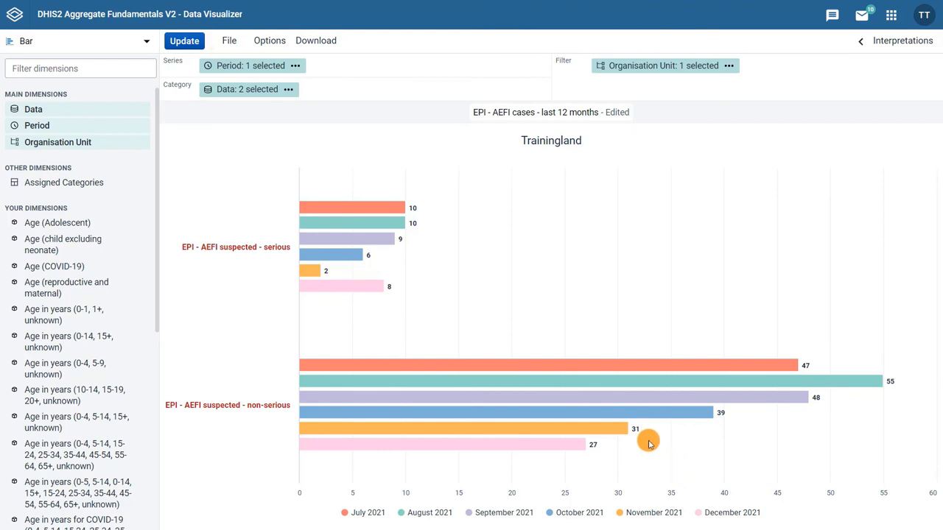
click(229, 40)
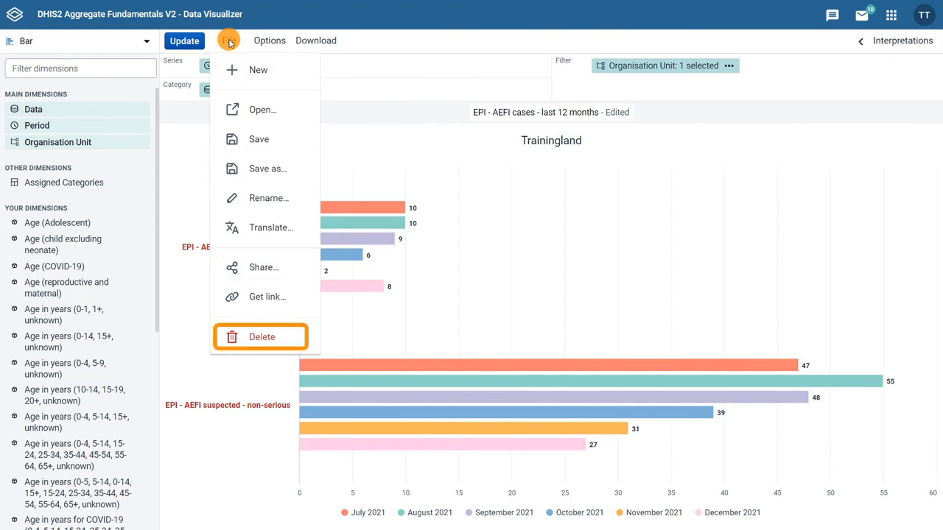
mouse_move(262, 336)
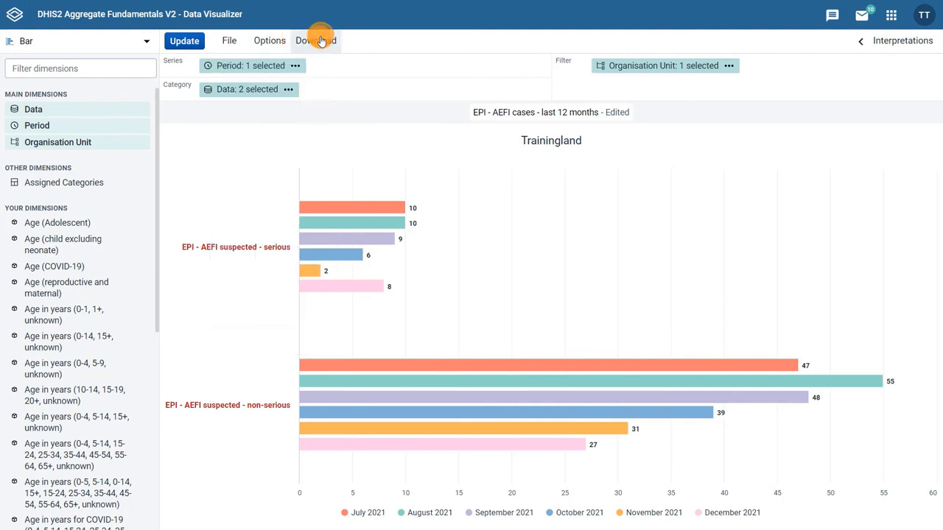
Show the chart's image, PDF and plain data source download formats
click(315, 40)
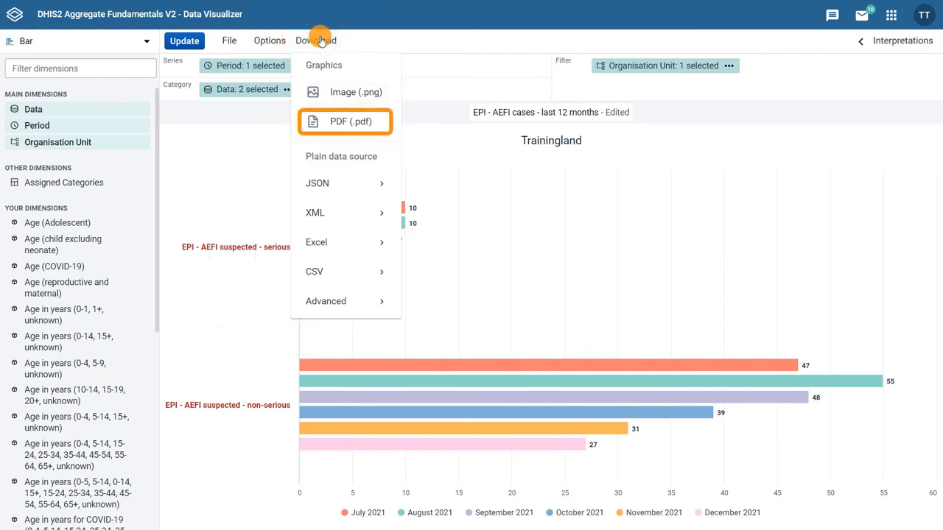
mouse_move(356, 91)
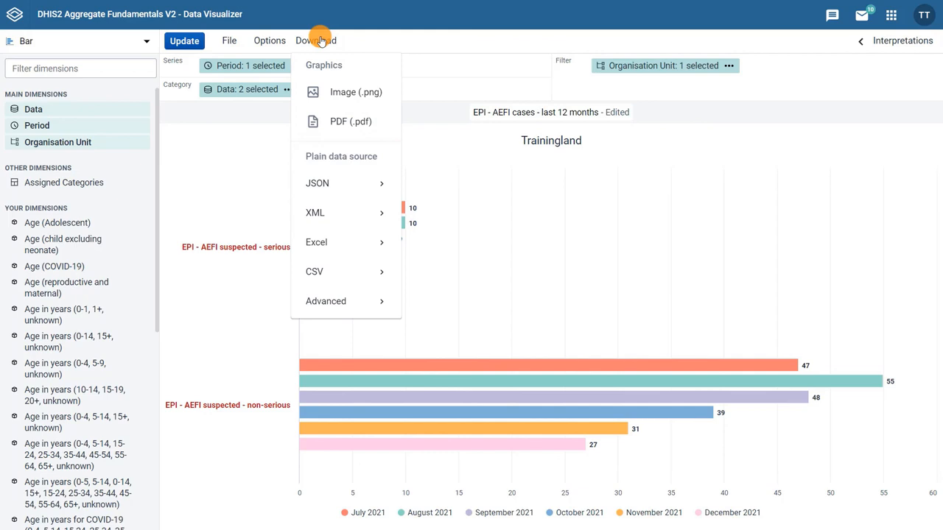